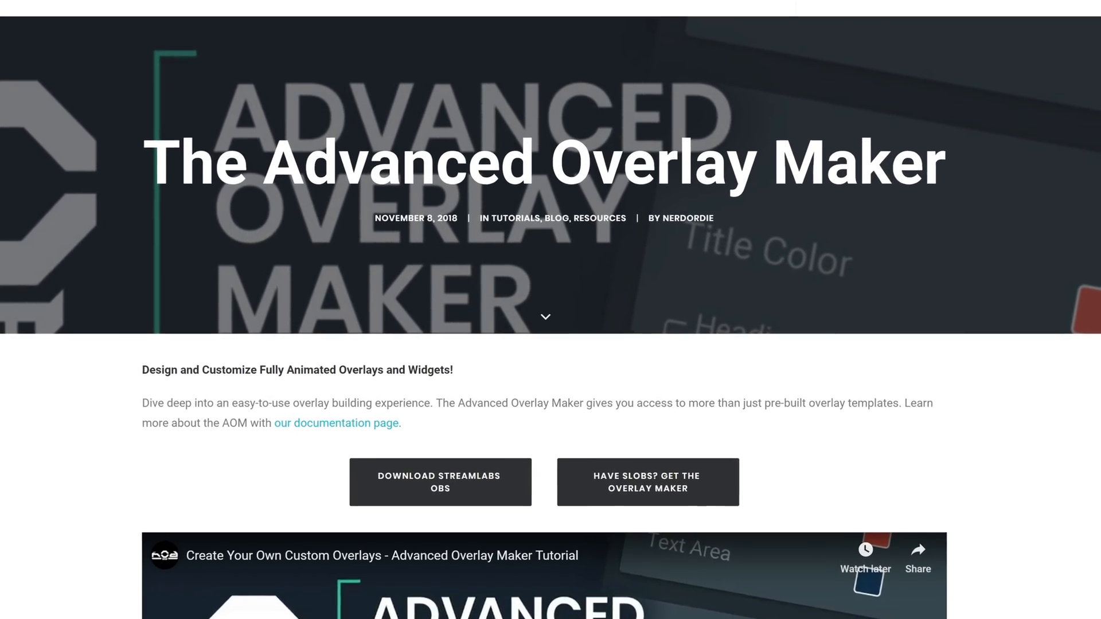
{"action": "scroll", "scroll_direction": "down", "scroll_amount": 3}
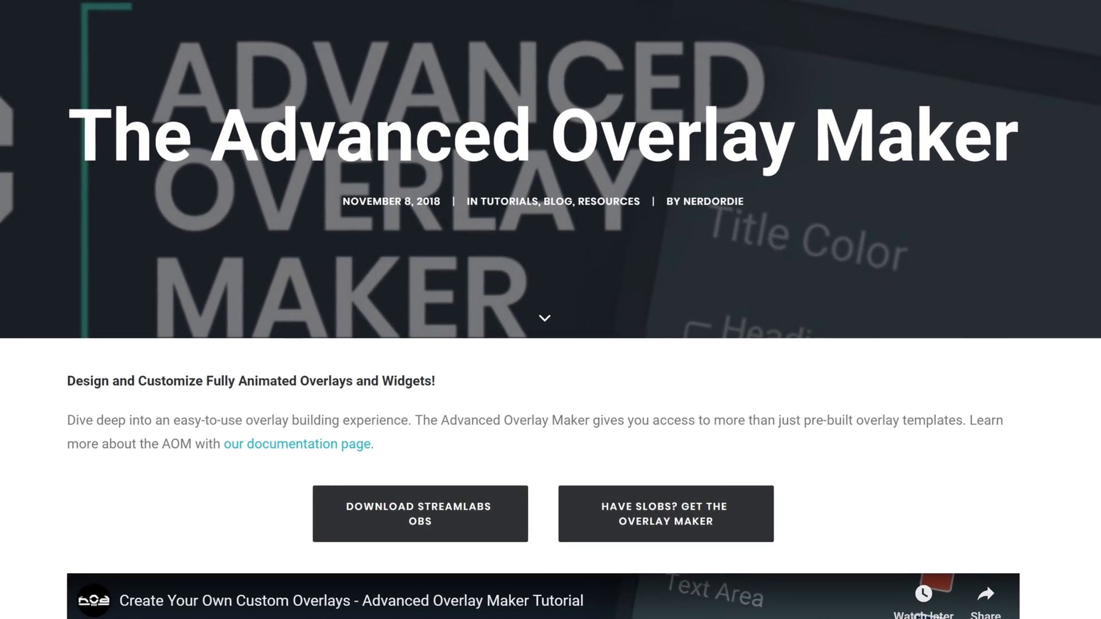